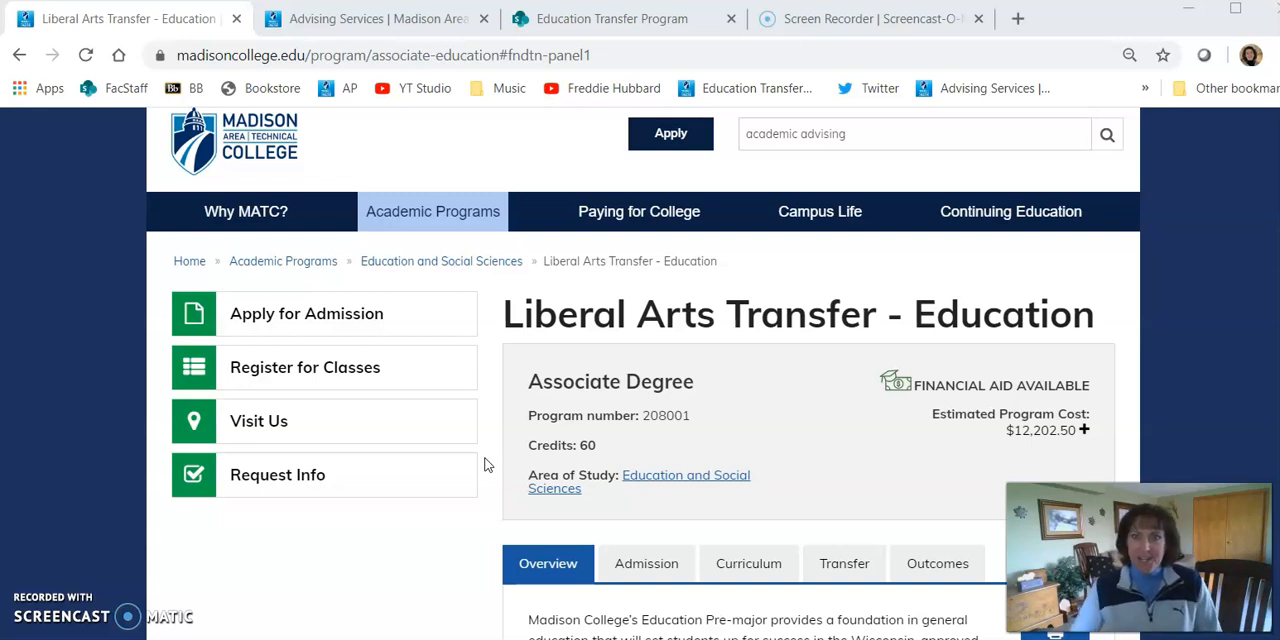
mouse_move(785, 434)
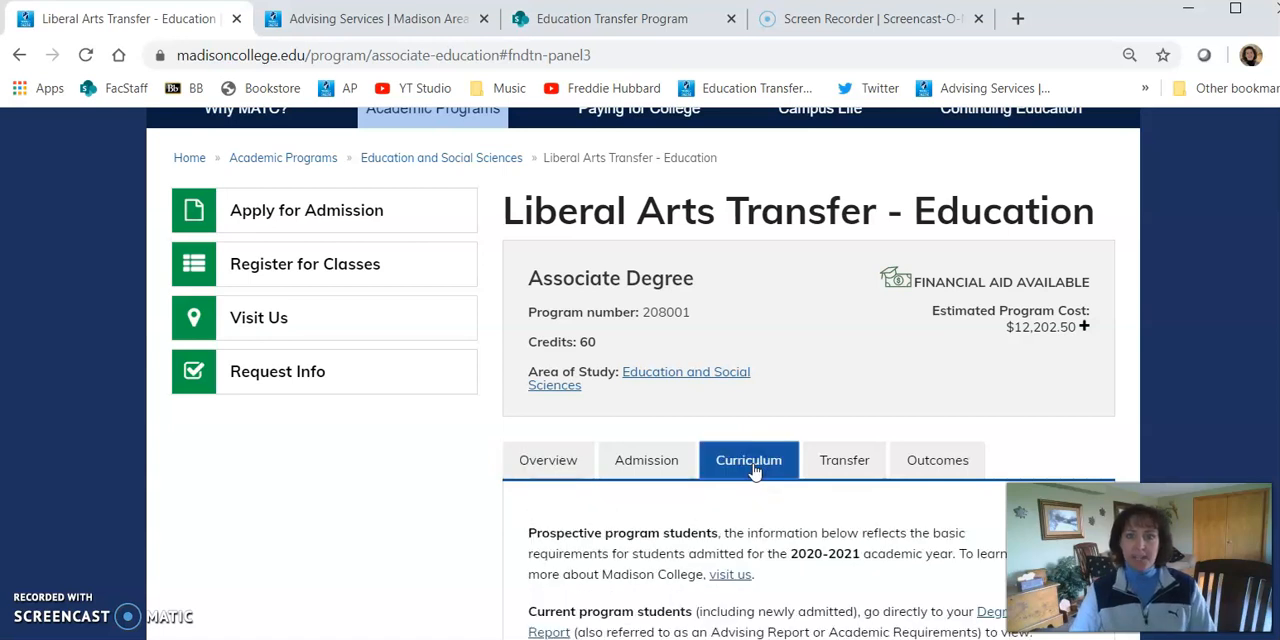
Step: Scroll the curriculum down to the English and Speech (9 credits) composition and public speaking courses
scroll(down, 3)
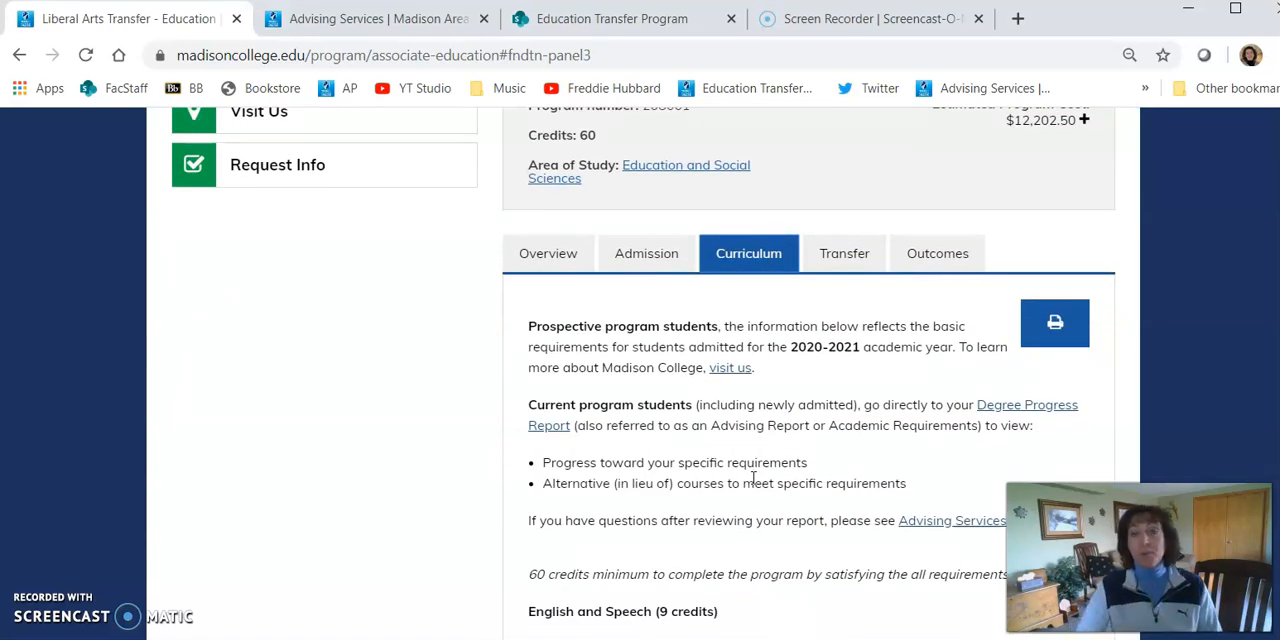
scroll(down, 3)
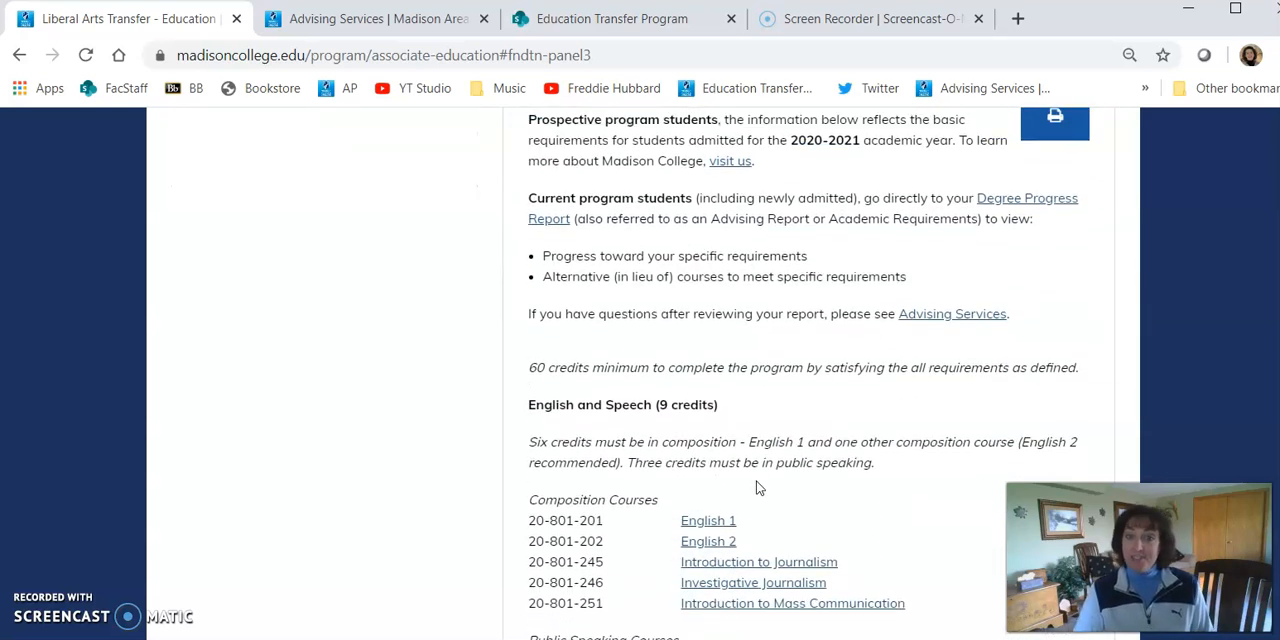
scroll(down, 3)
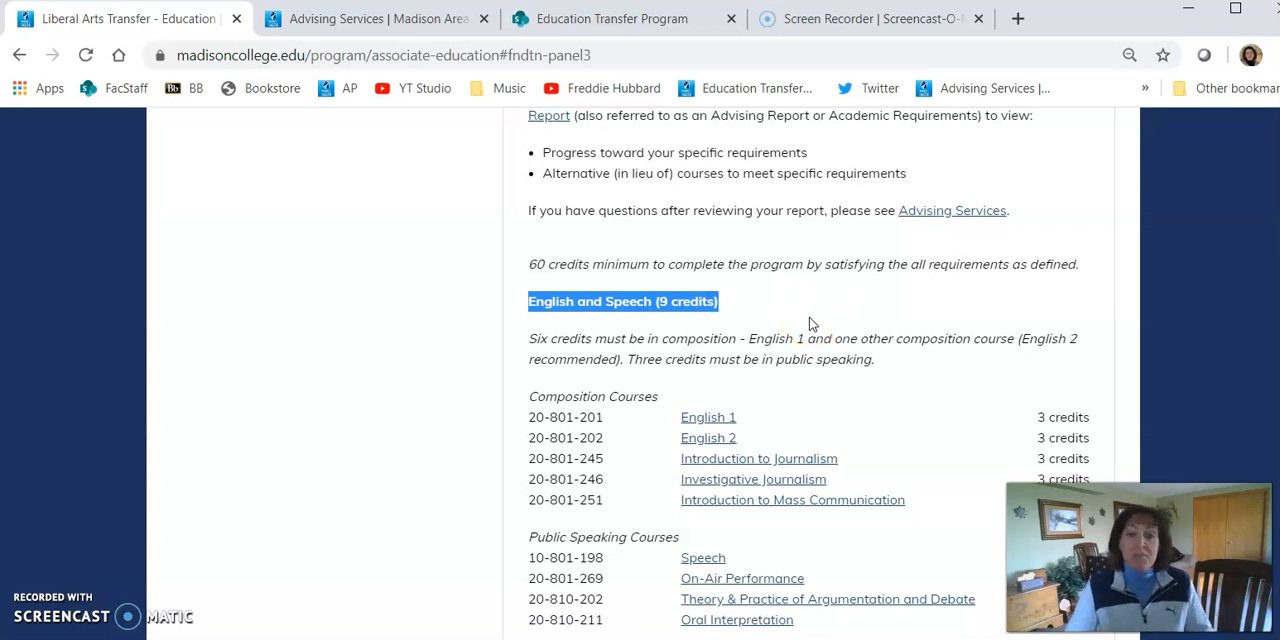
scroll(down, 3)
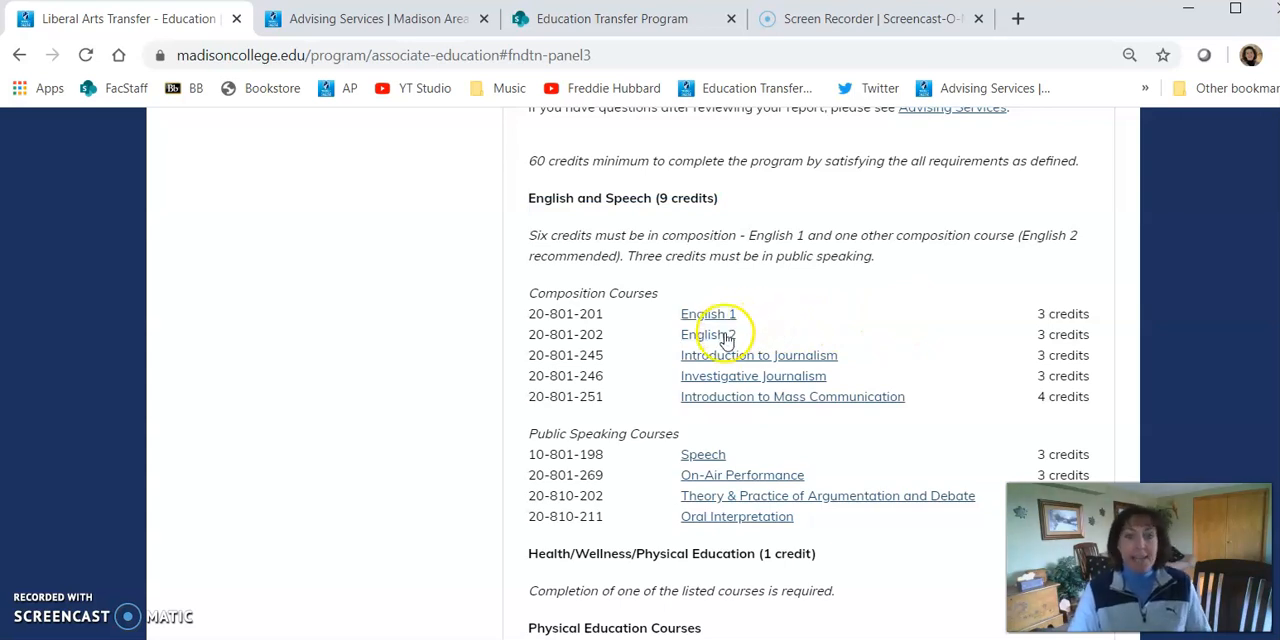
mouse_move(828, 451)
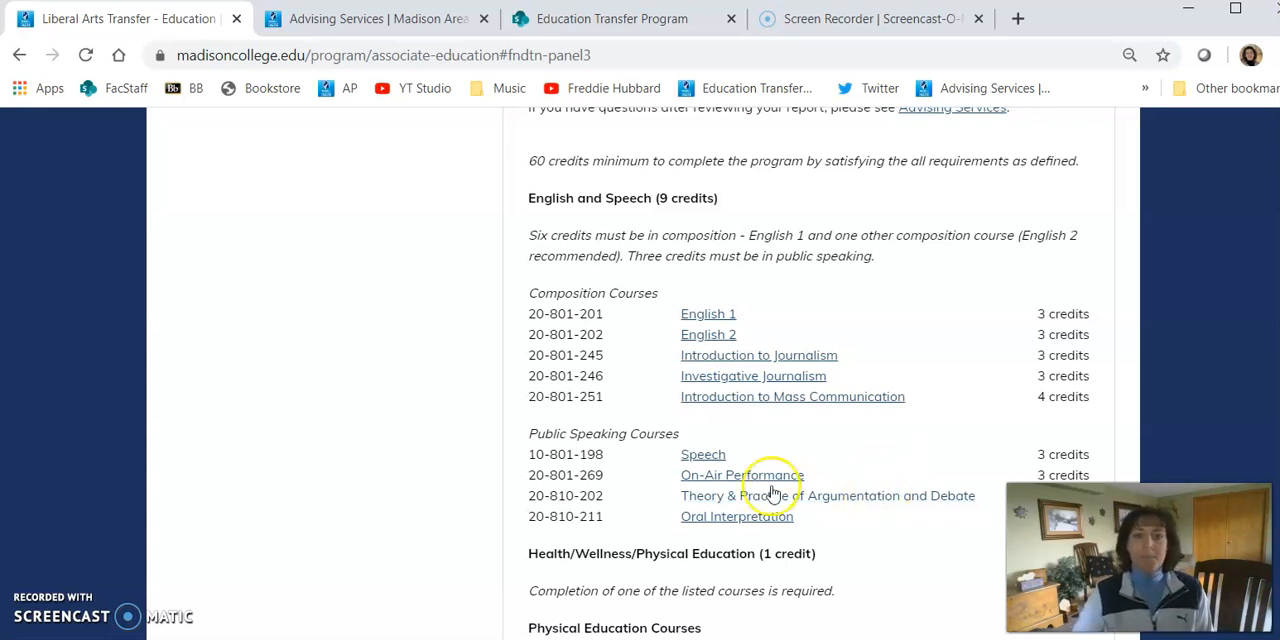
Step: Highlight the Health/Wellness/Physical Education heading and scroll its courses down to Humanities/Fine Arts
scroll(down, 3)
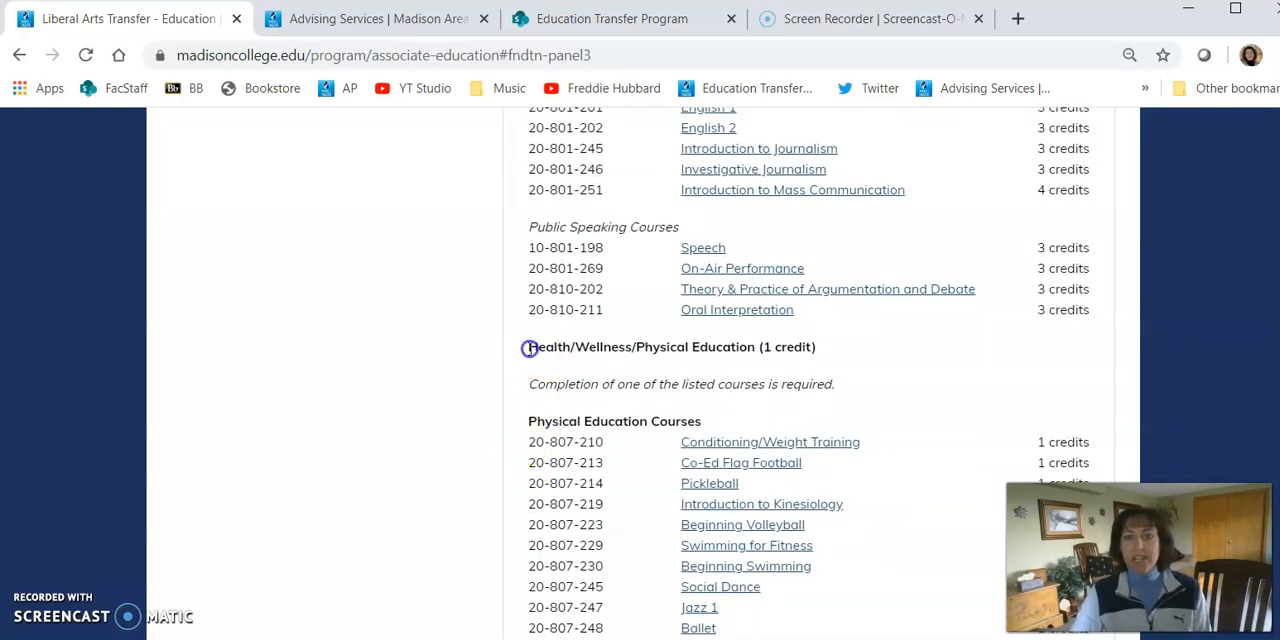
drag(528, 347, 755, 347)
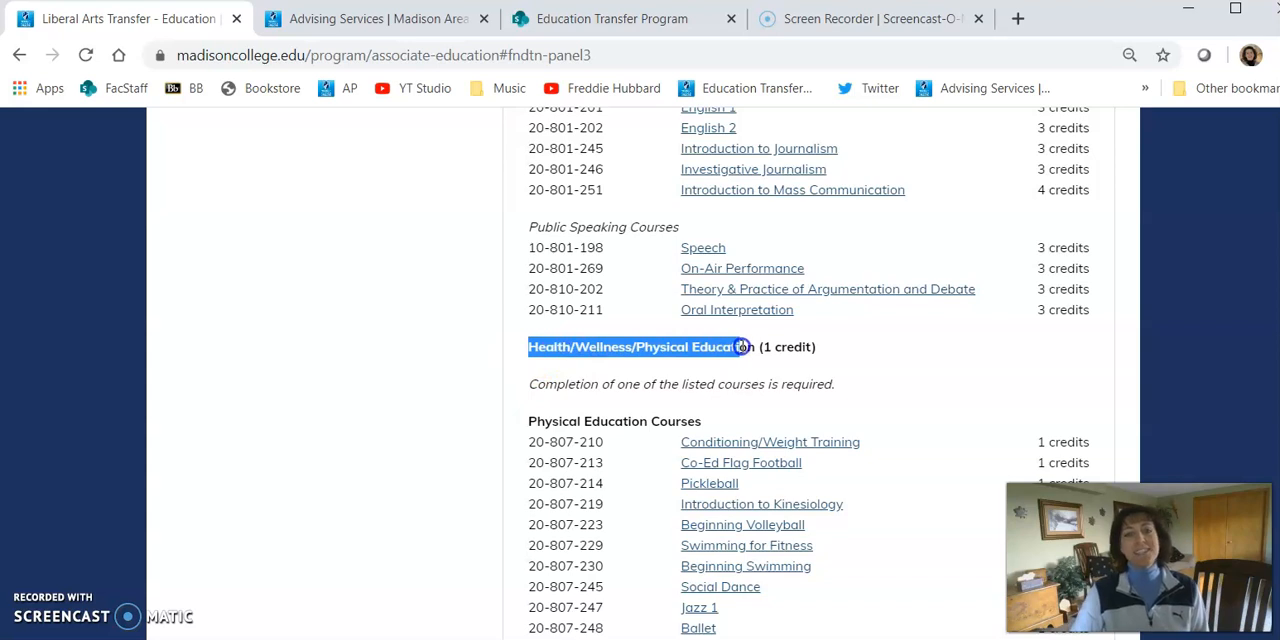
mouse_move(910, 363)
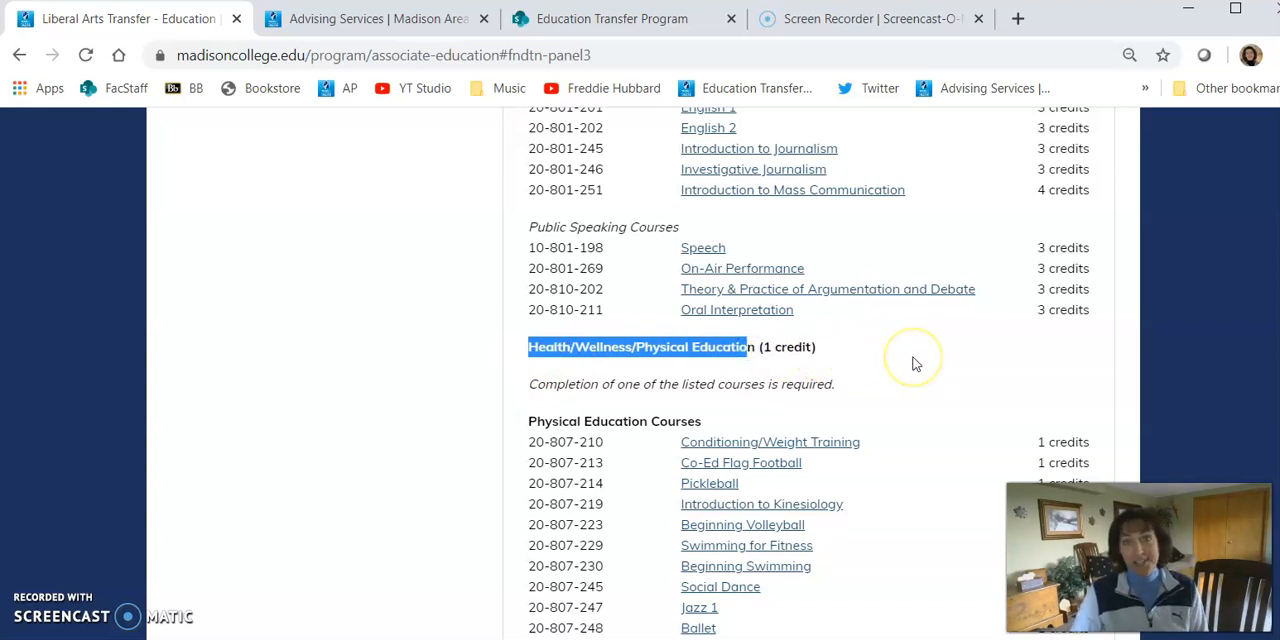
scroll(down, 3)
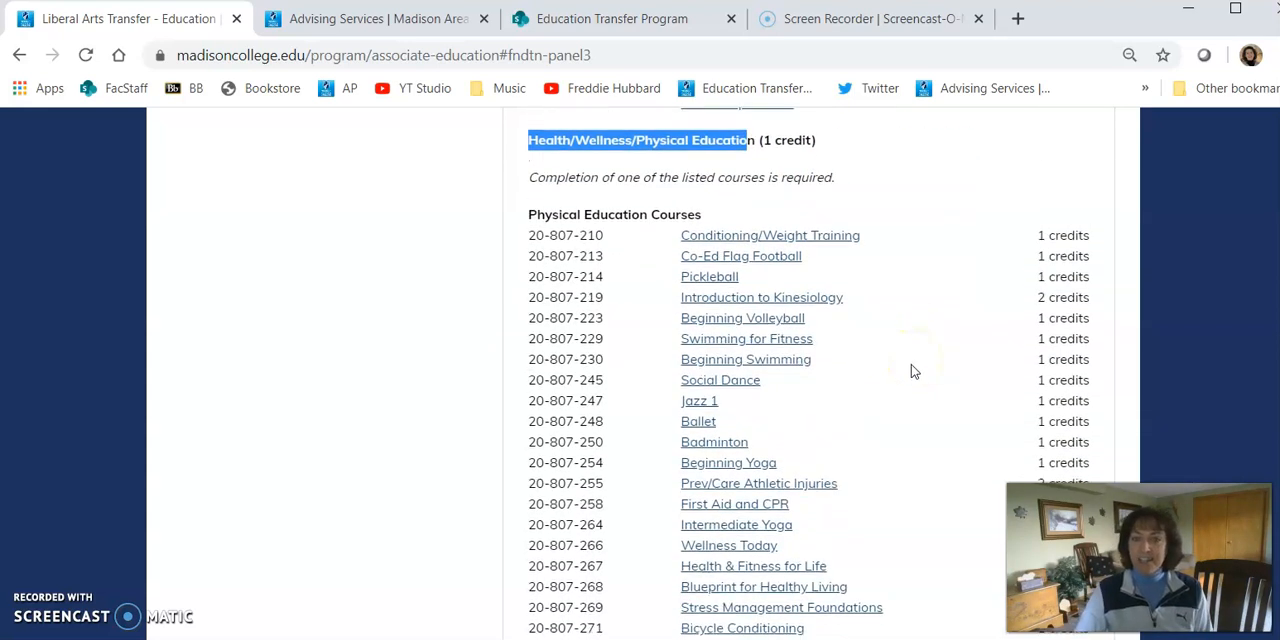
scroll(down, 3)
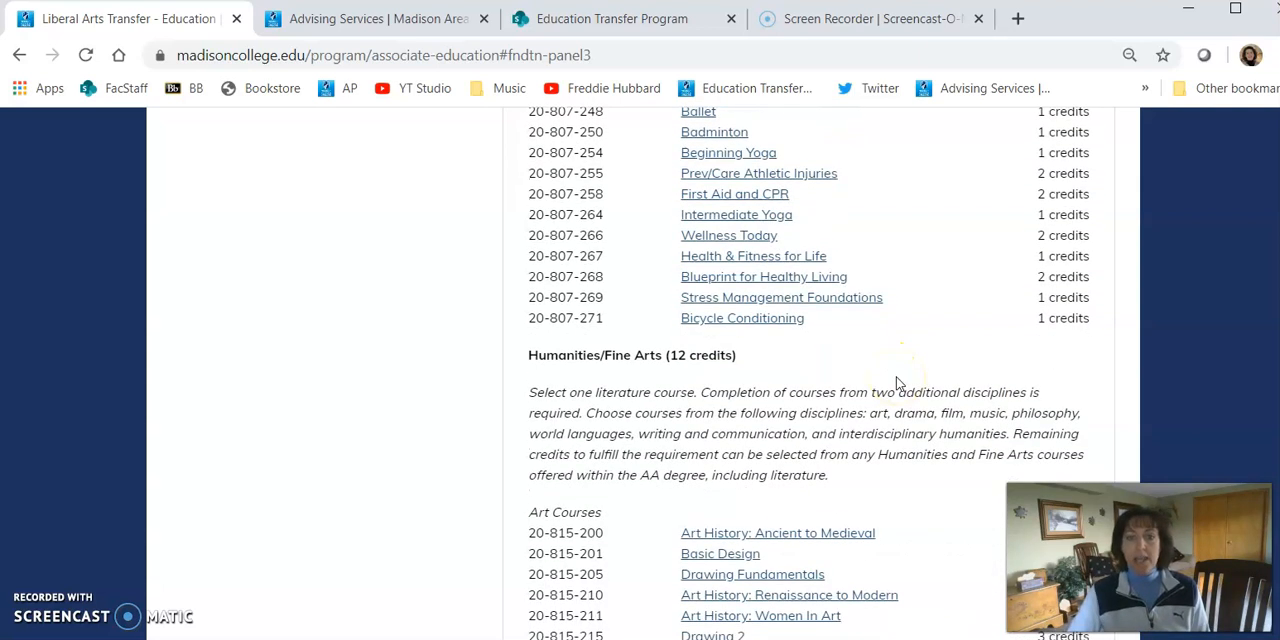
Step: Scroll past the art, drama, film and literature lists and open Children's Literature's sections
scroll(down, 3)
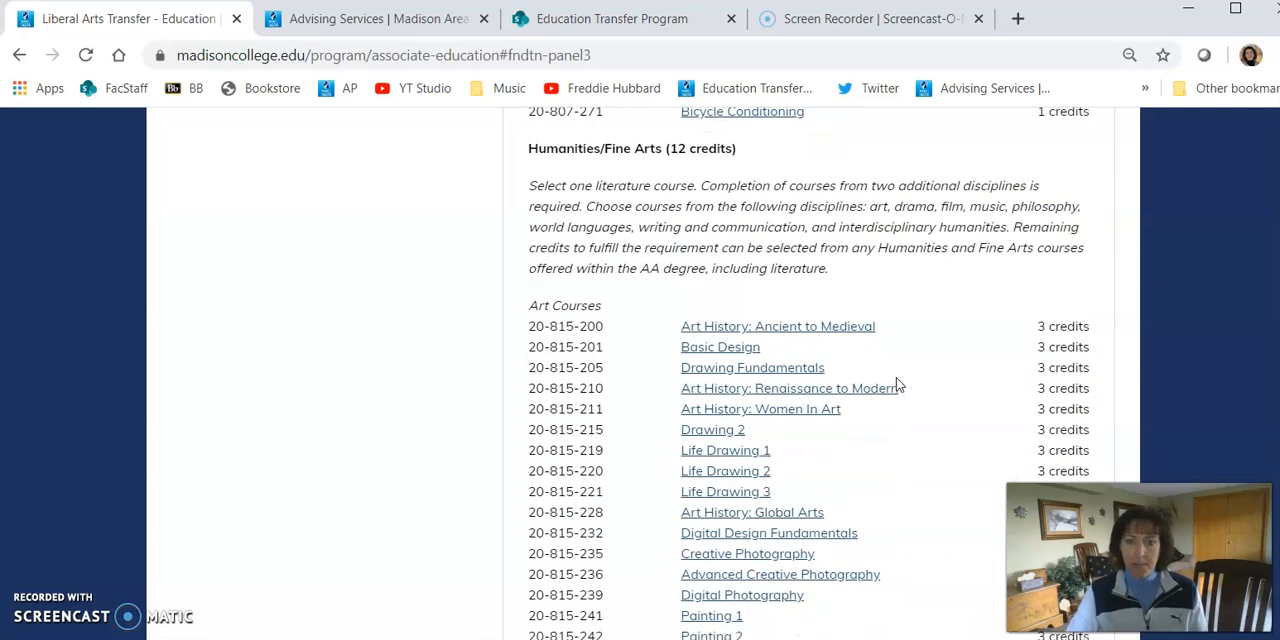
scroll(down, 3)
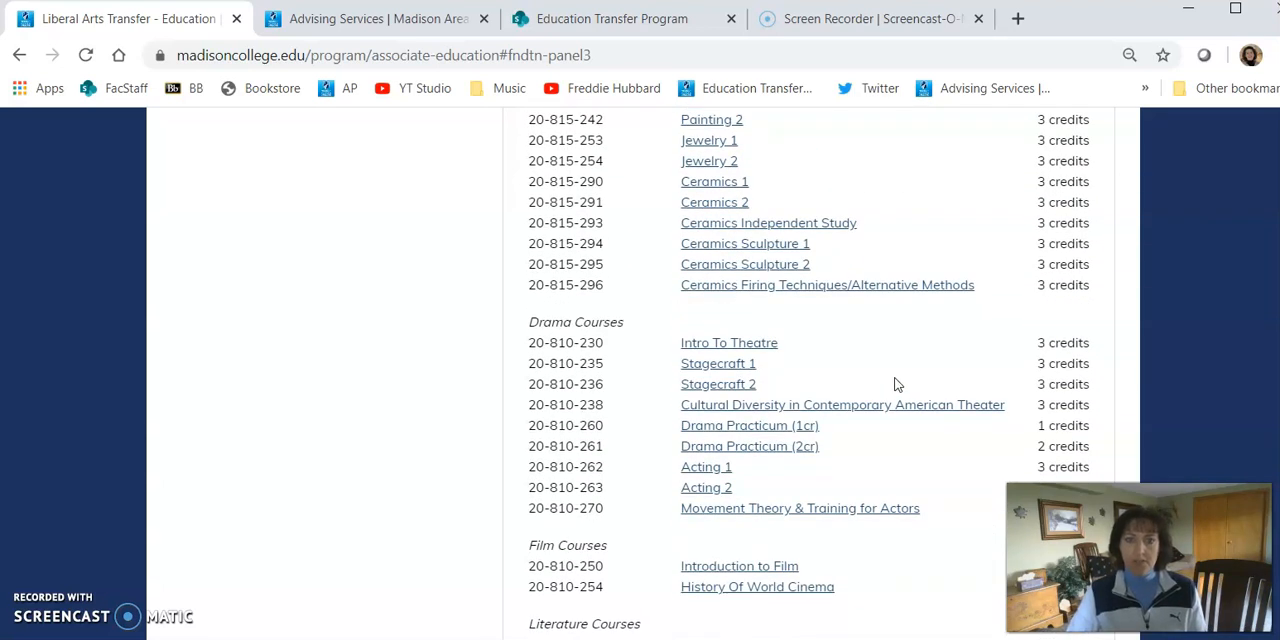
scroll(down, 3)
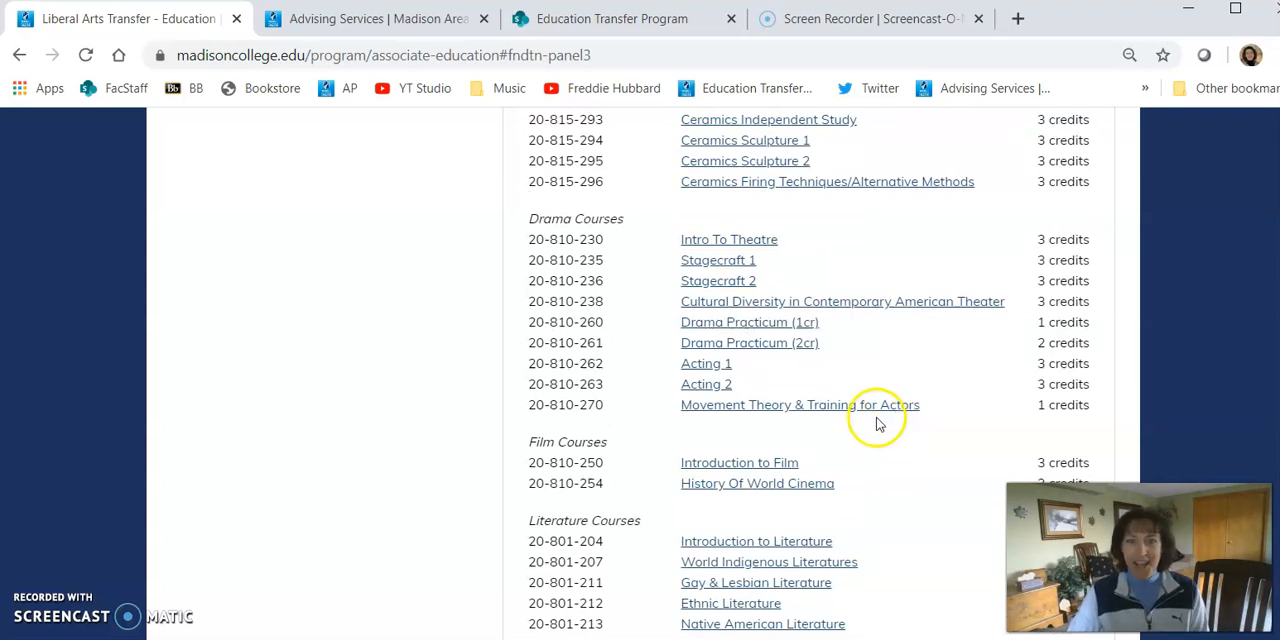
scroll(down, 3)
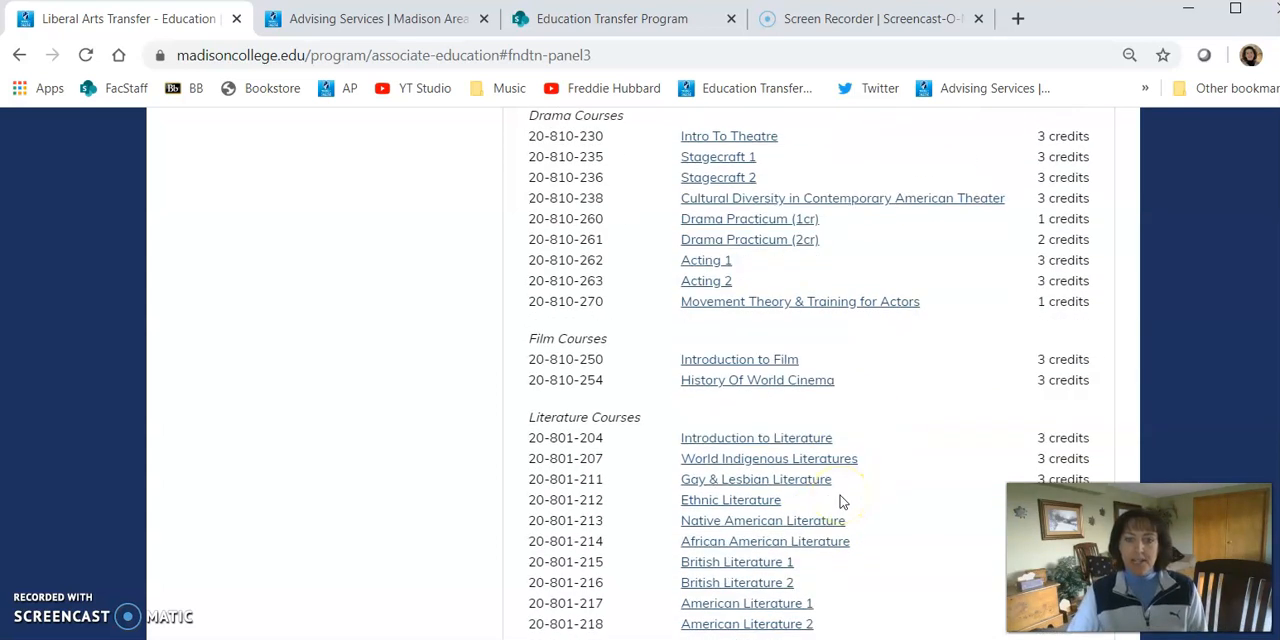
scroll(down, 3)
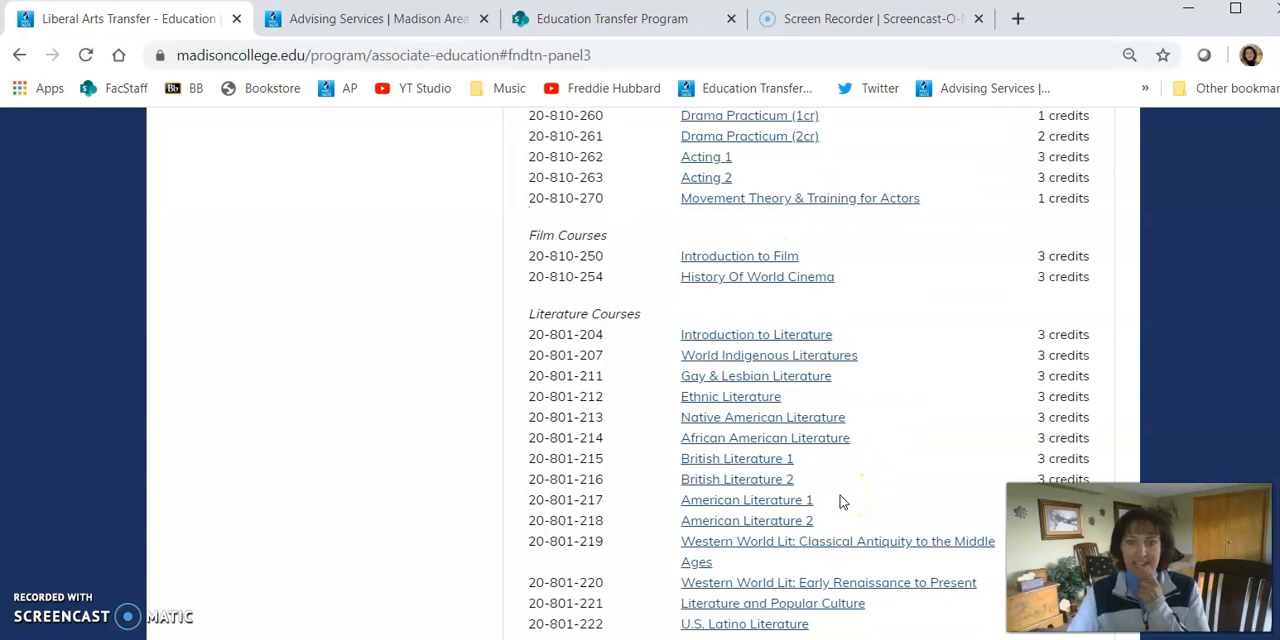
scroll(down, 3)
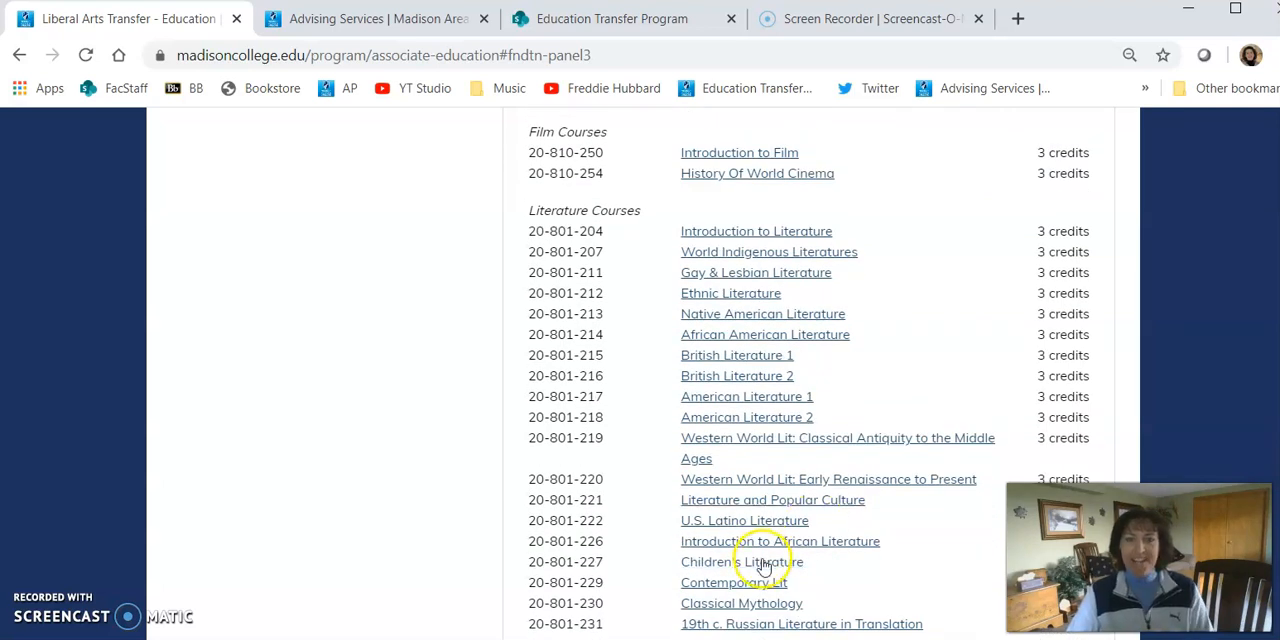
click(765, 561)
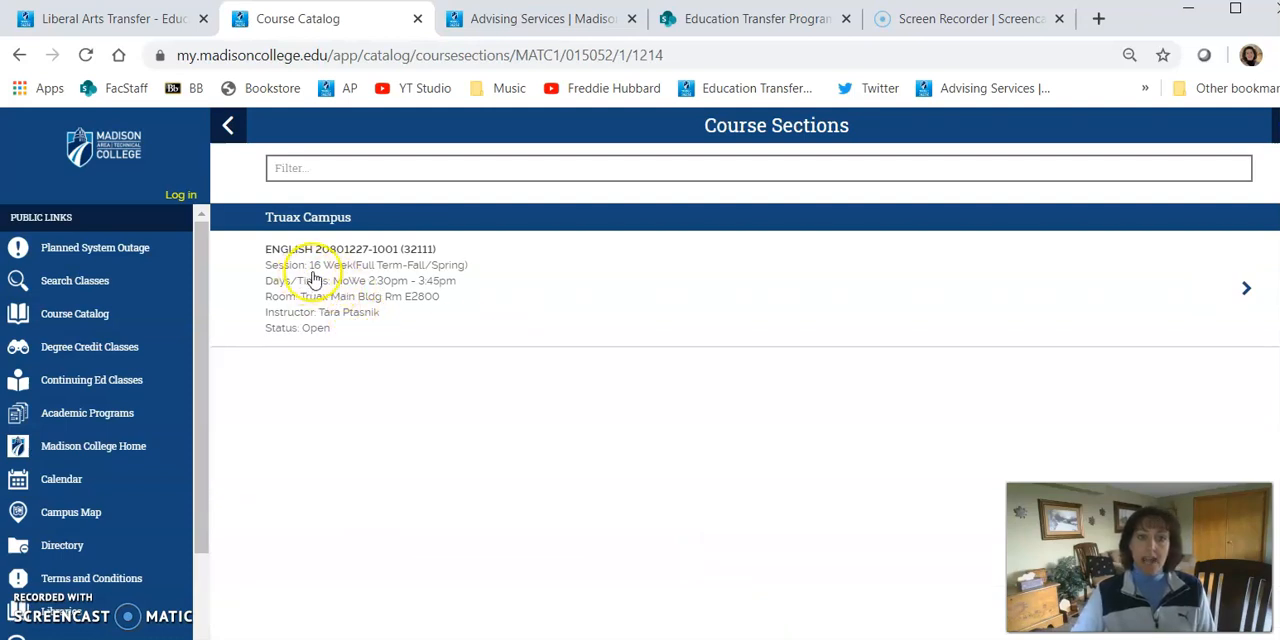
mouse_move(367, 296)
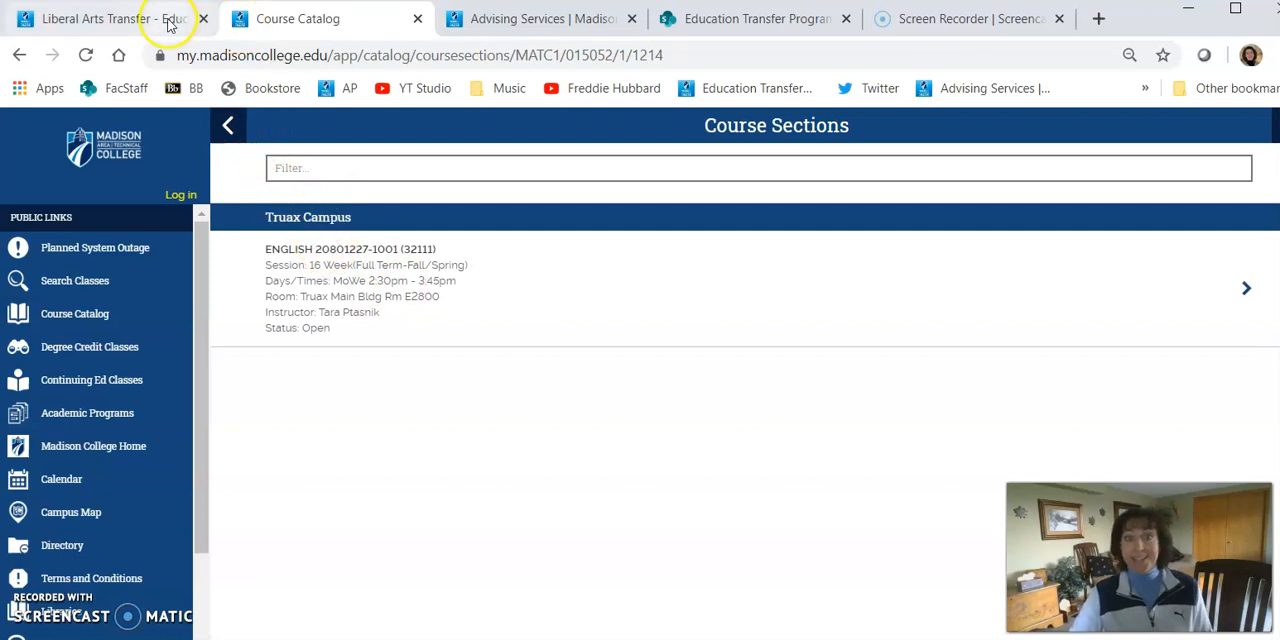
Step: Return from the ENGLISH 20801227 Truax section to the Liberal Arts Transfer – Education tab
click(100, 18)
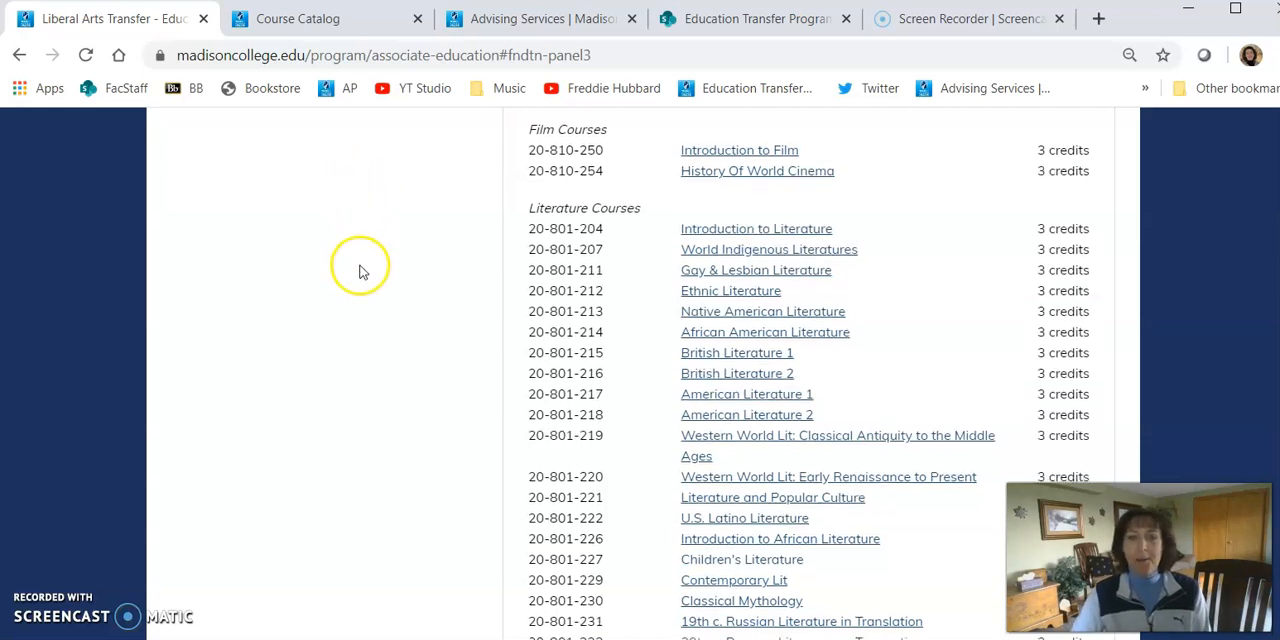
scroll(down, 3)
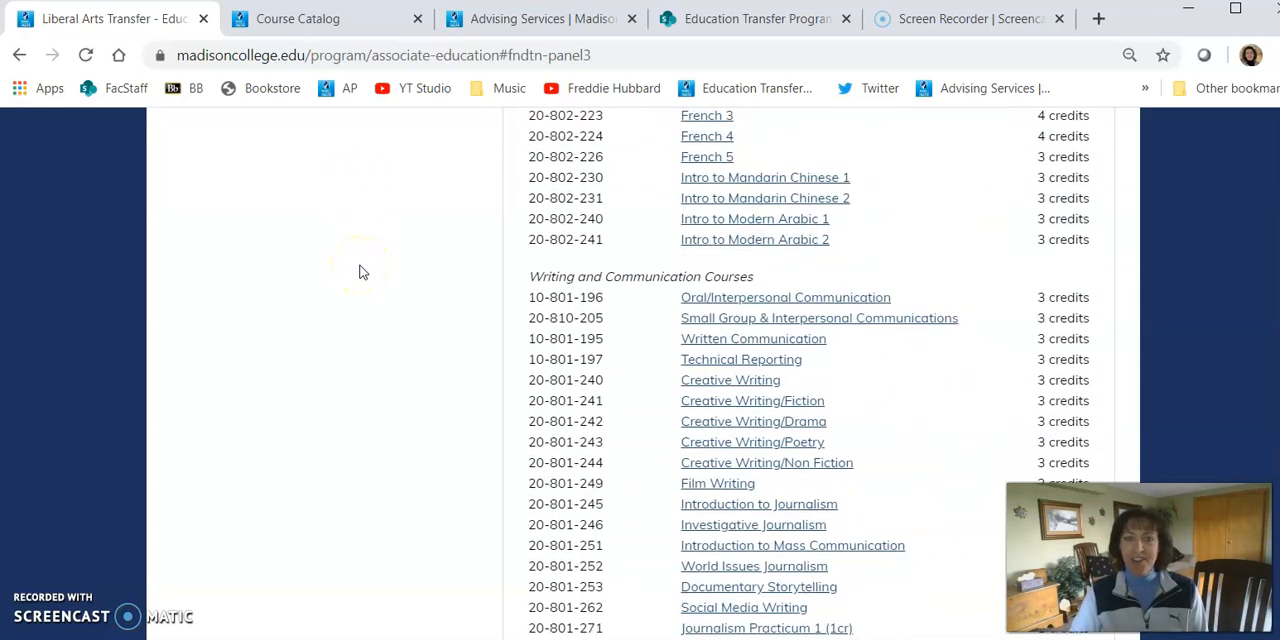
scroll(down, 3)
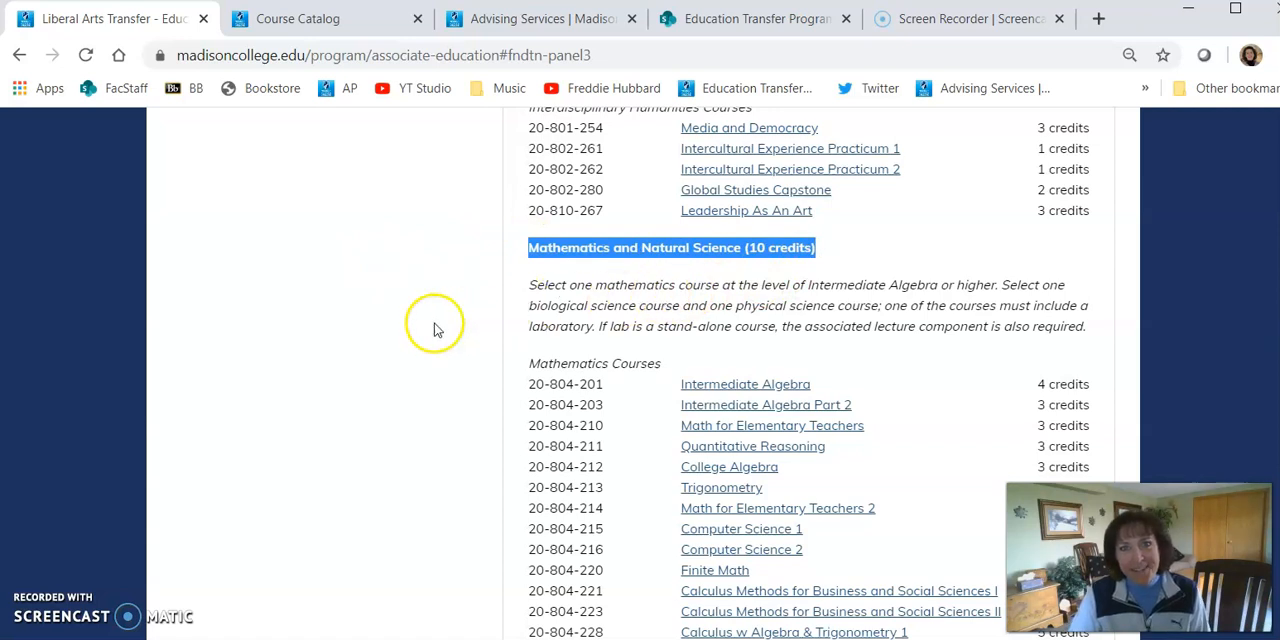
scroll(down, 3)
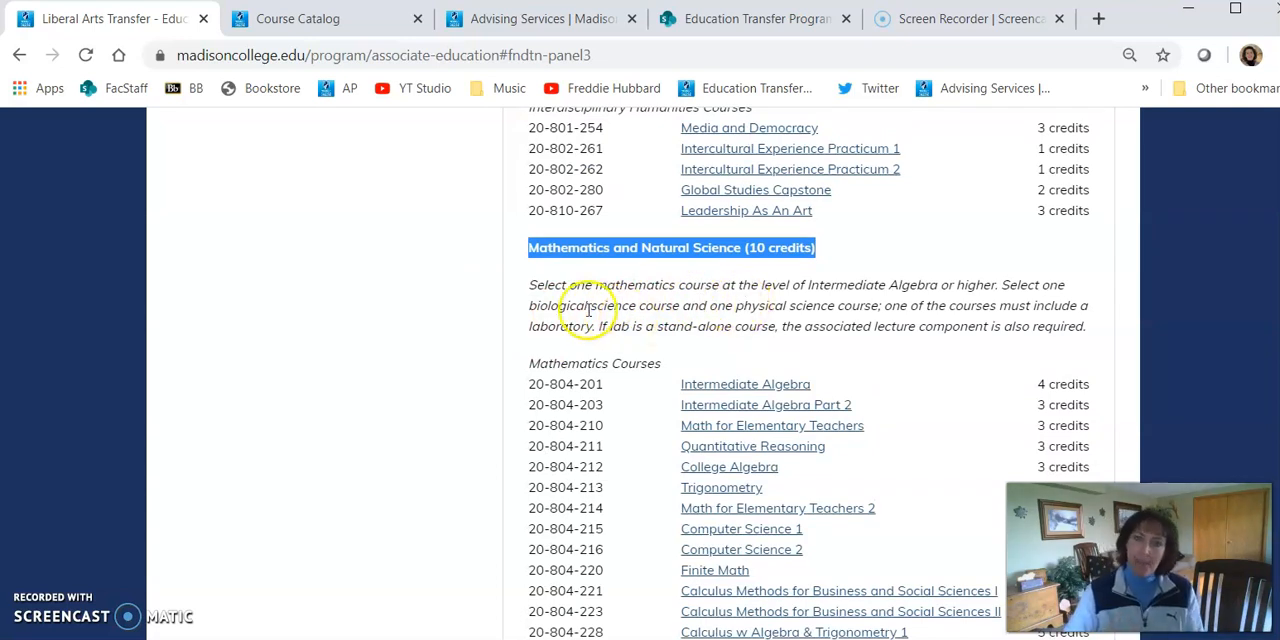
mouse_move(640, 355)
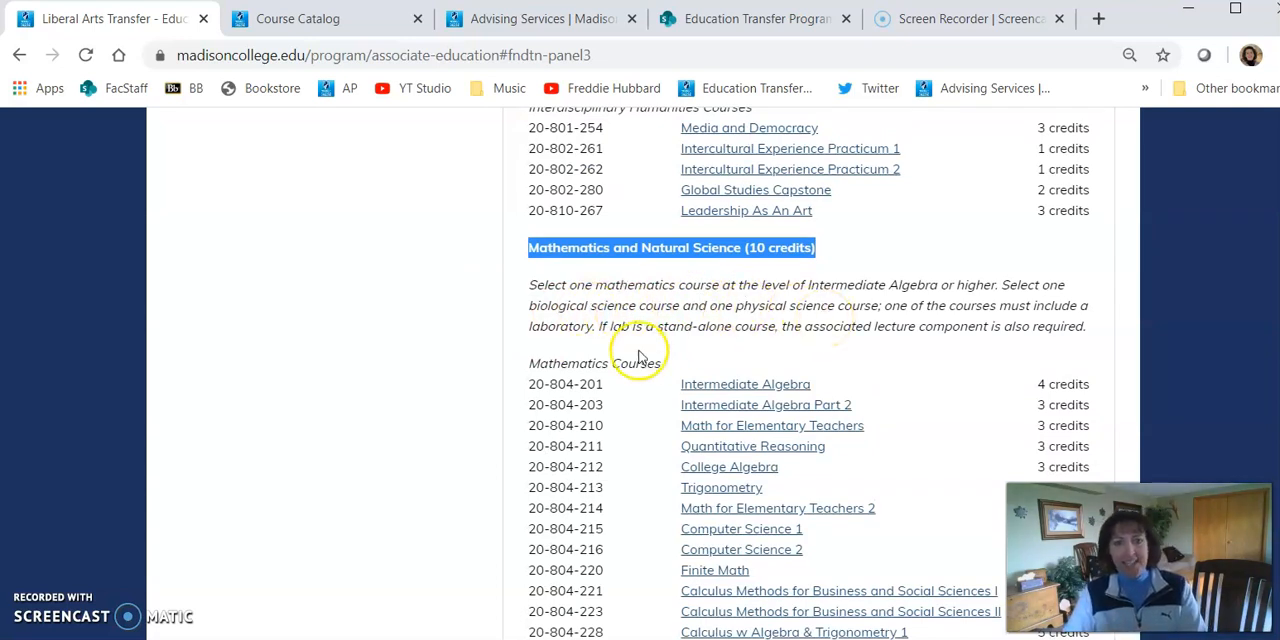
scroll(down, 3)
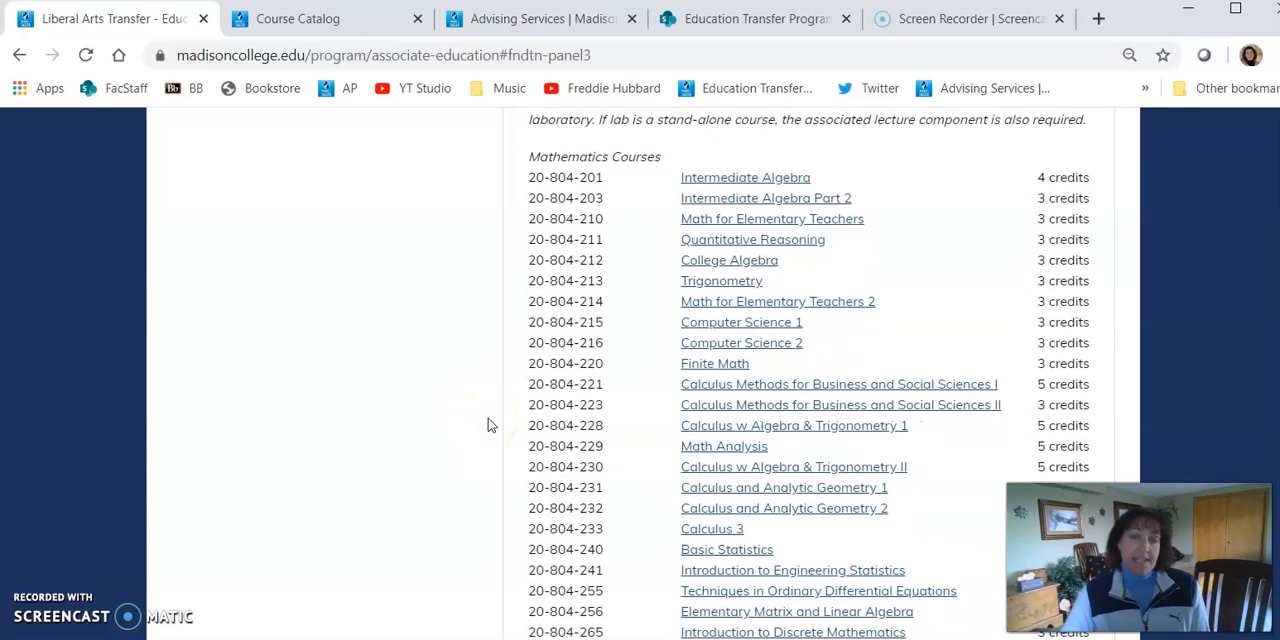
scroll(down, 3)
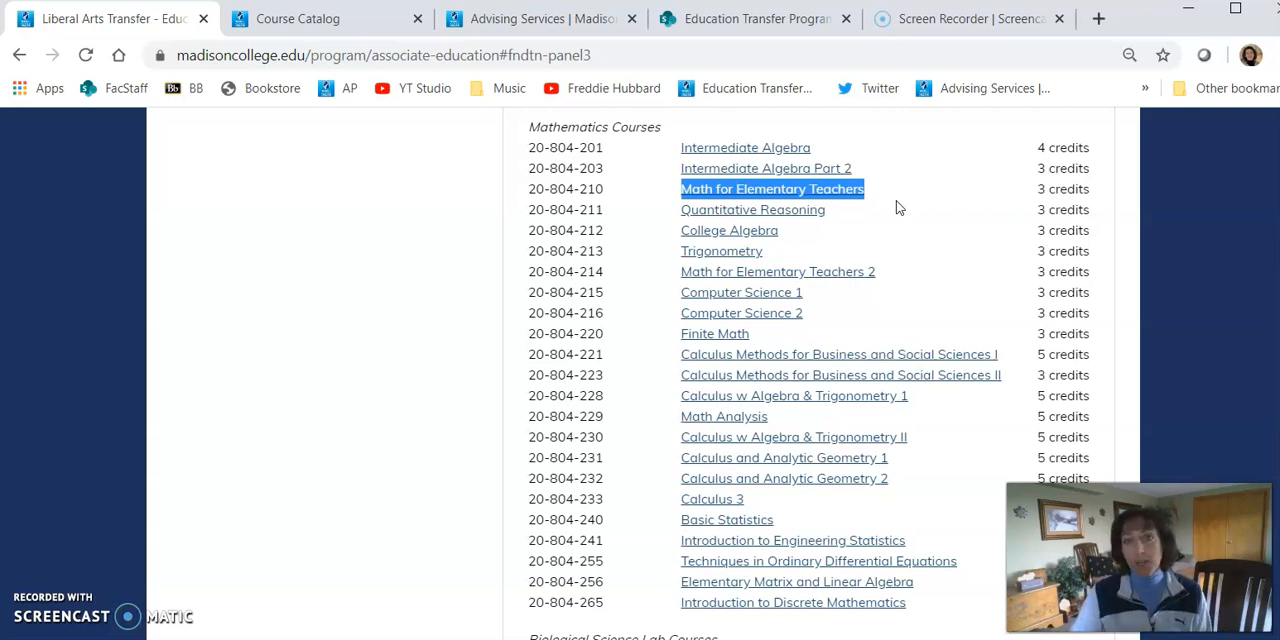
mouse_move(437, 310)
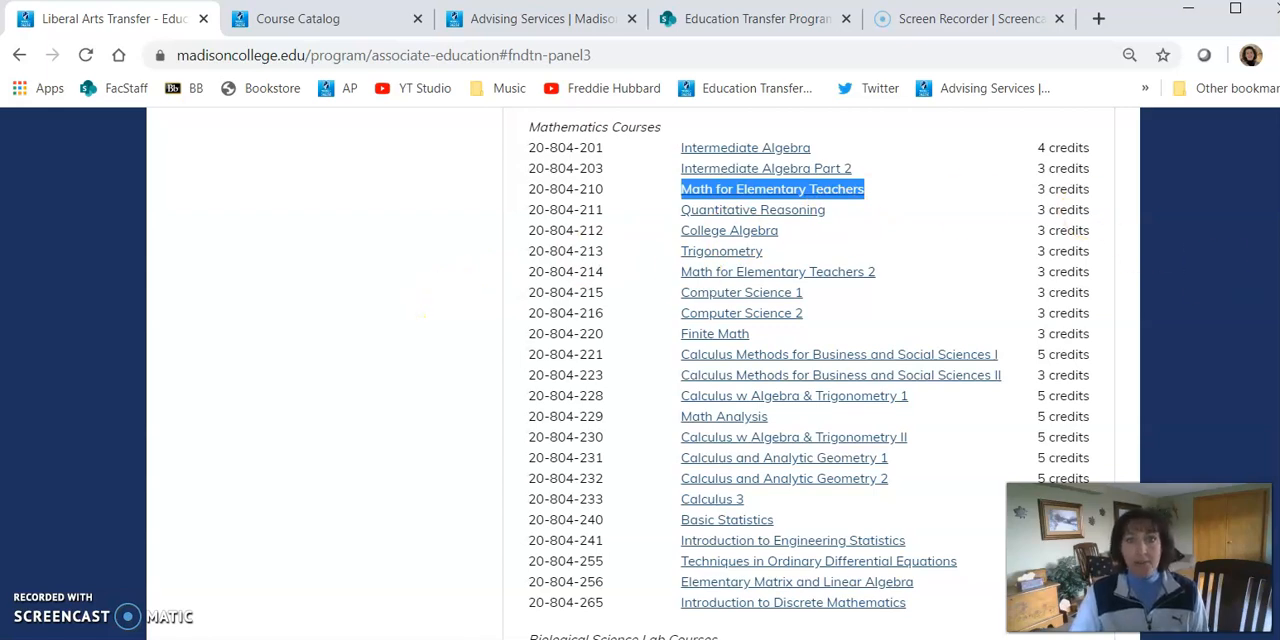
scroll(down, 3)
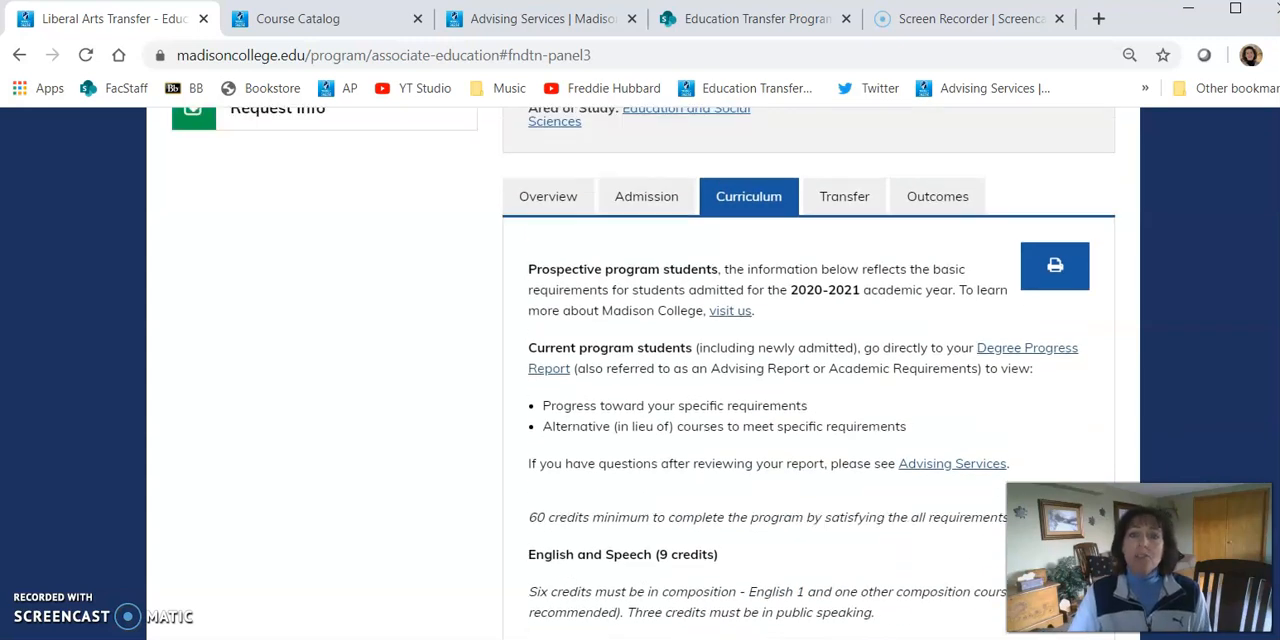
scroll(up, 3)
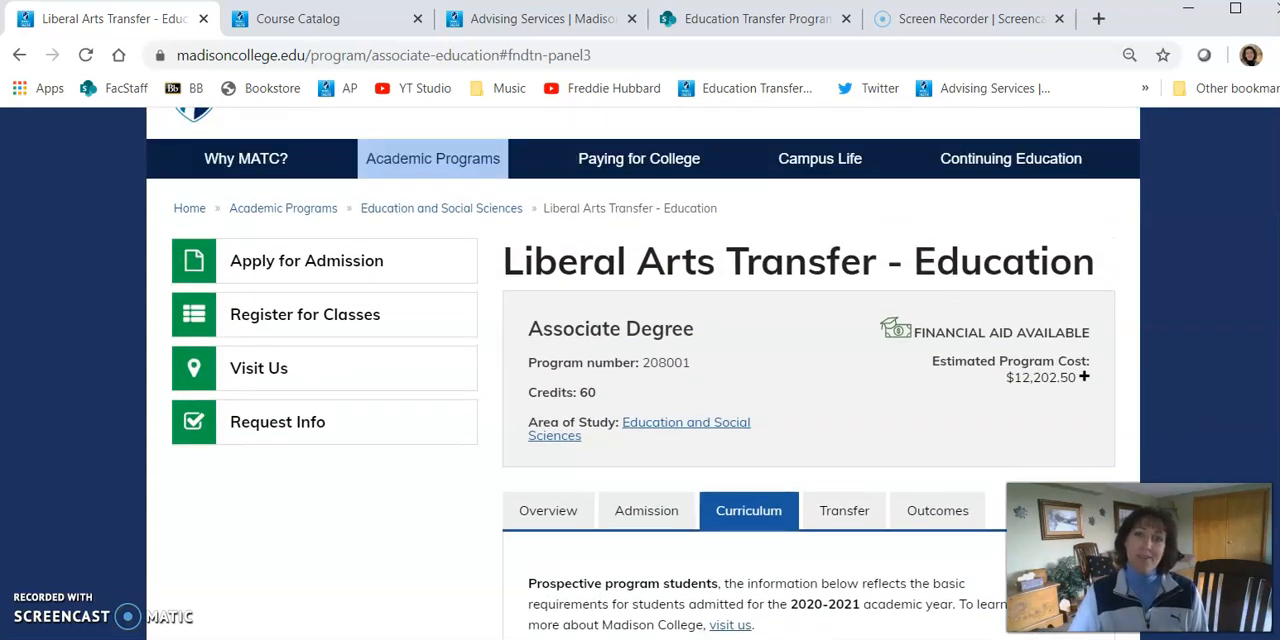
scroll(up, 3)
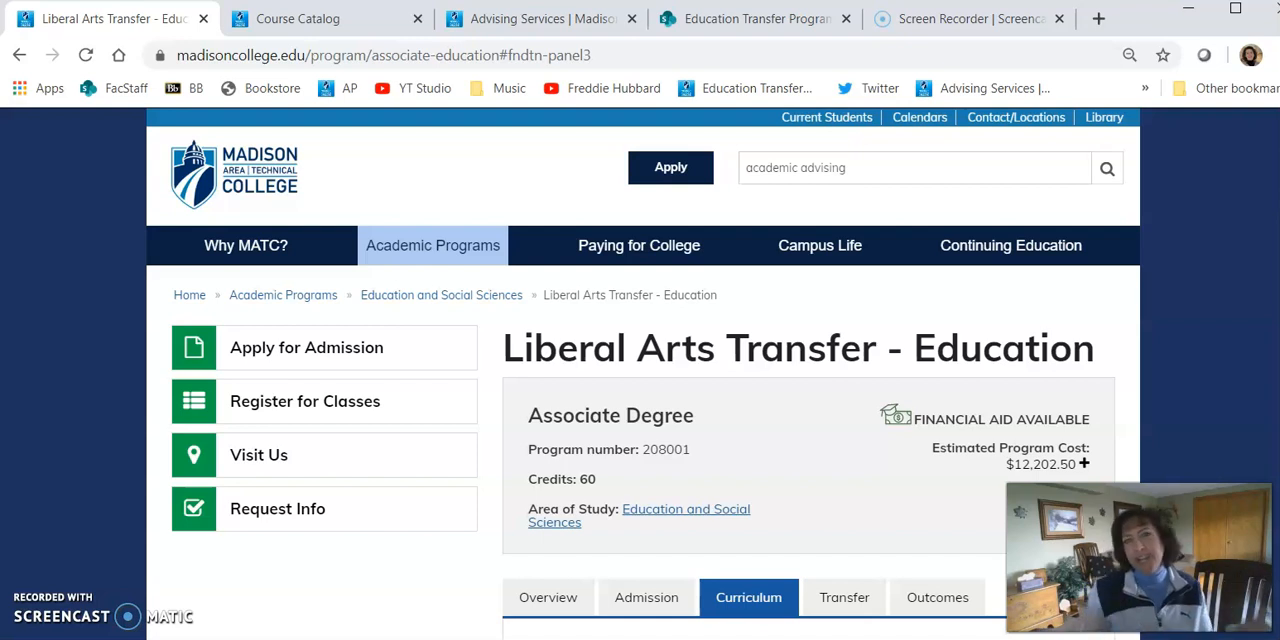
mouse_move(1237, 162)
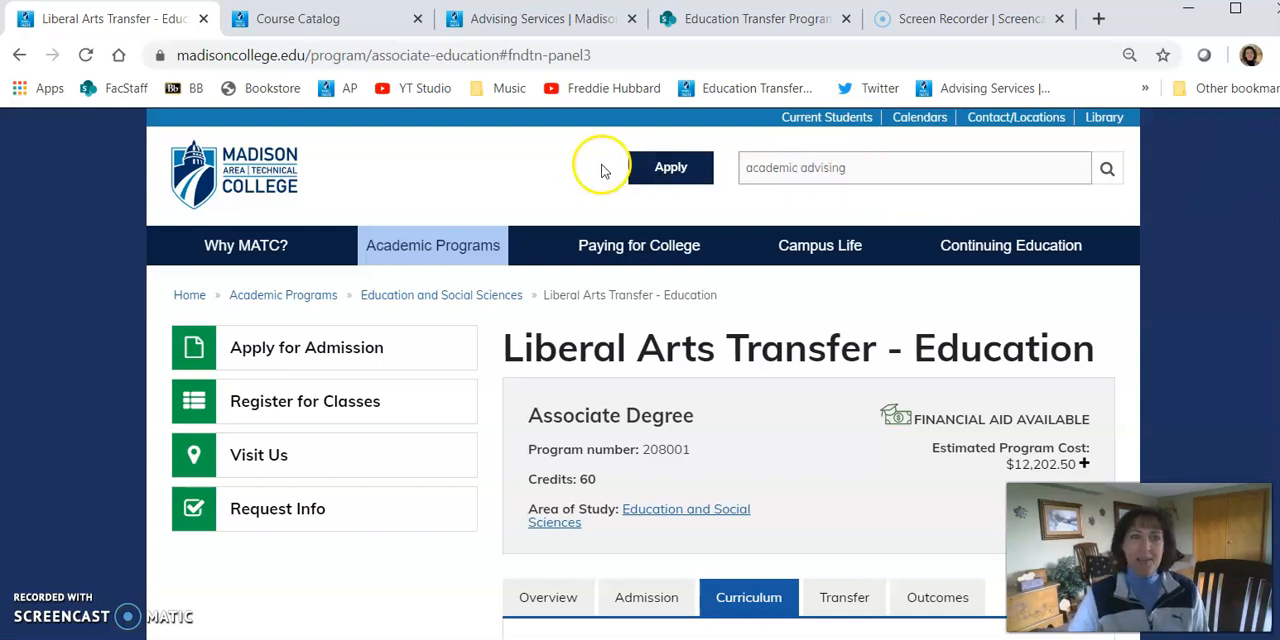
click(540, 18)
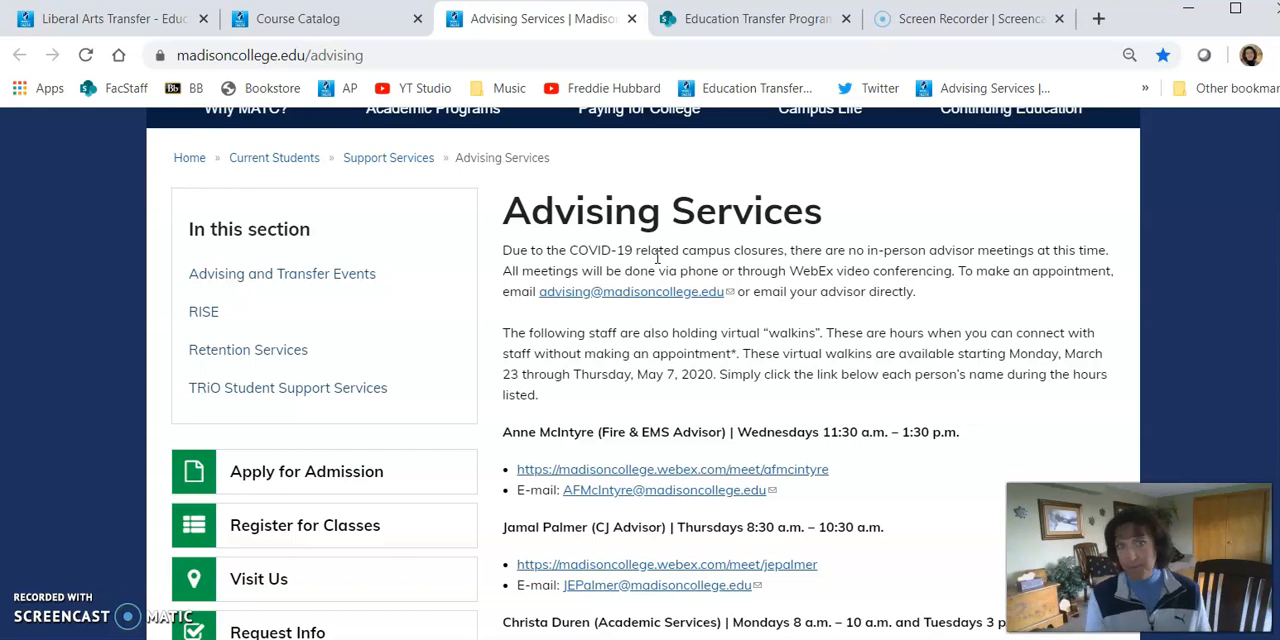
mouse_move(436, 203)
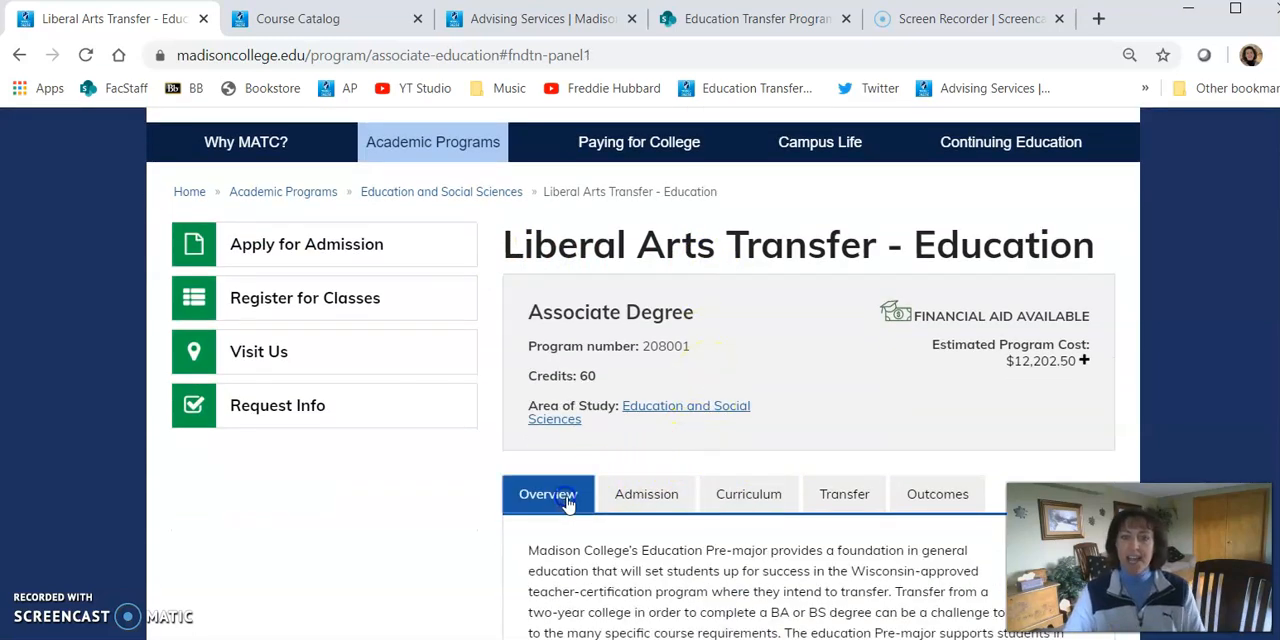
Step: Open the Education Pre-major SharePoint page and scroll to its faculty advisors and advising sessions
scroll(down, 3)
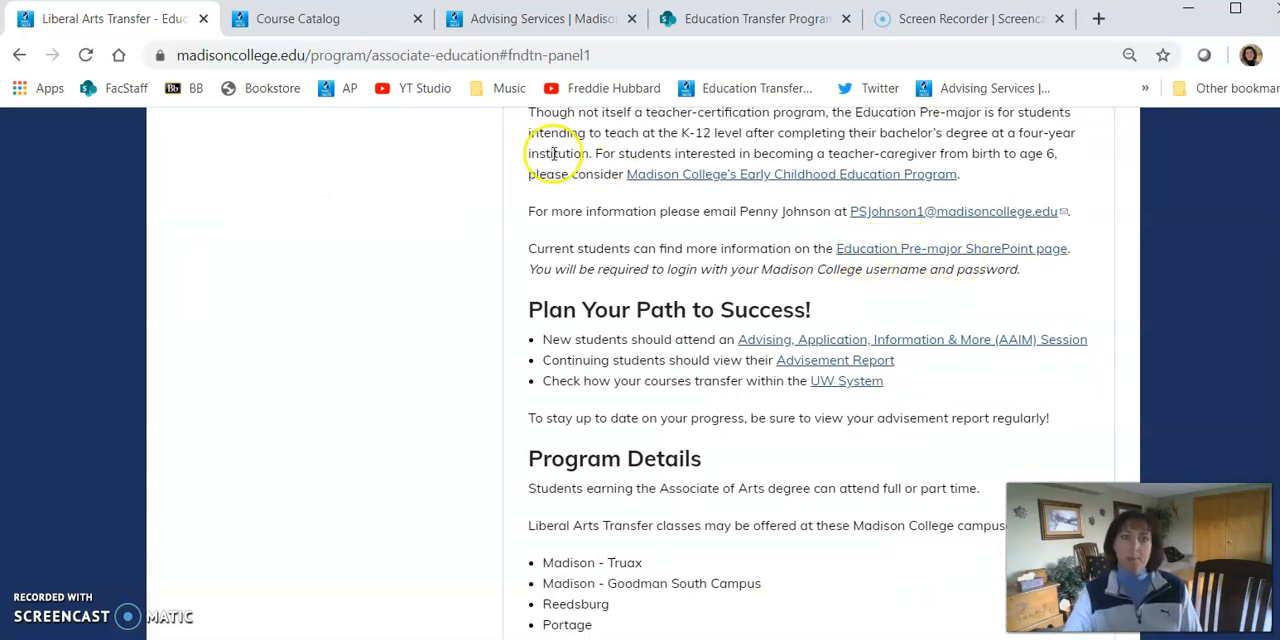
click(755, 18)
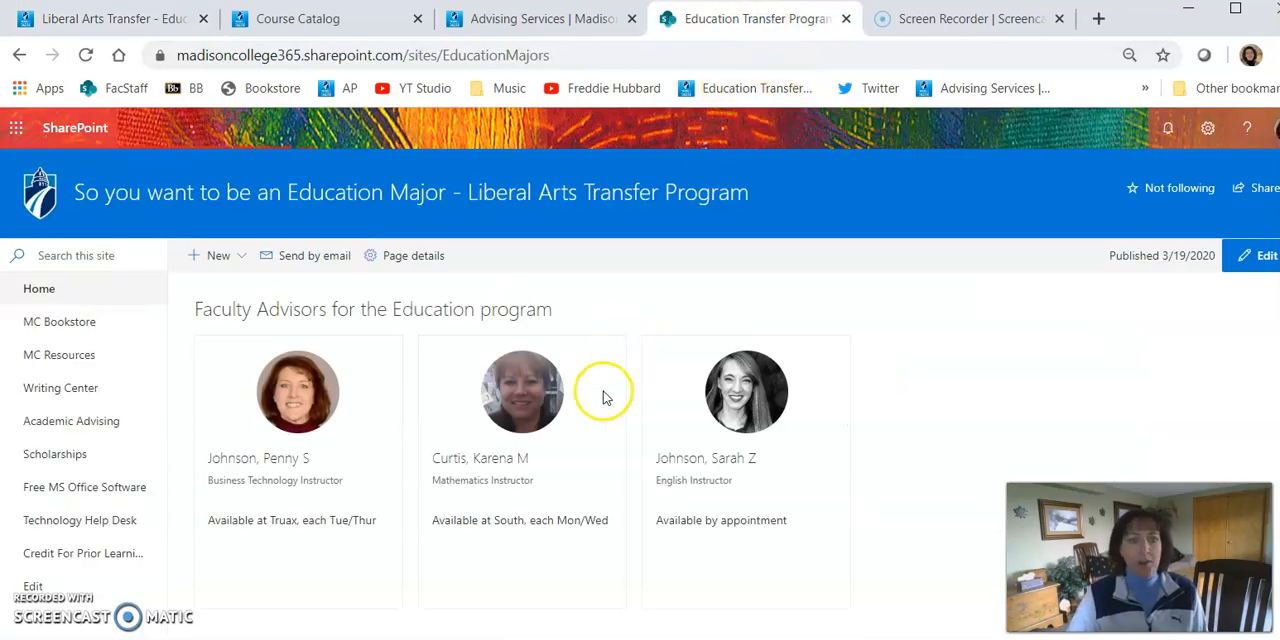
scroll(down, 3)
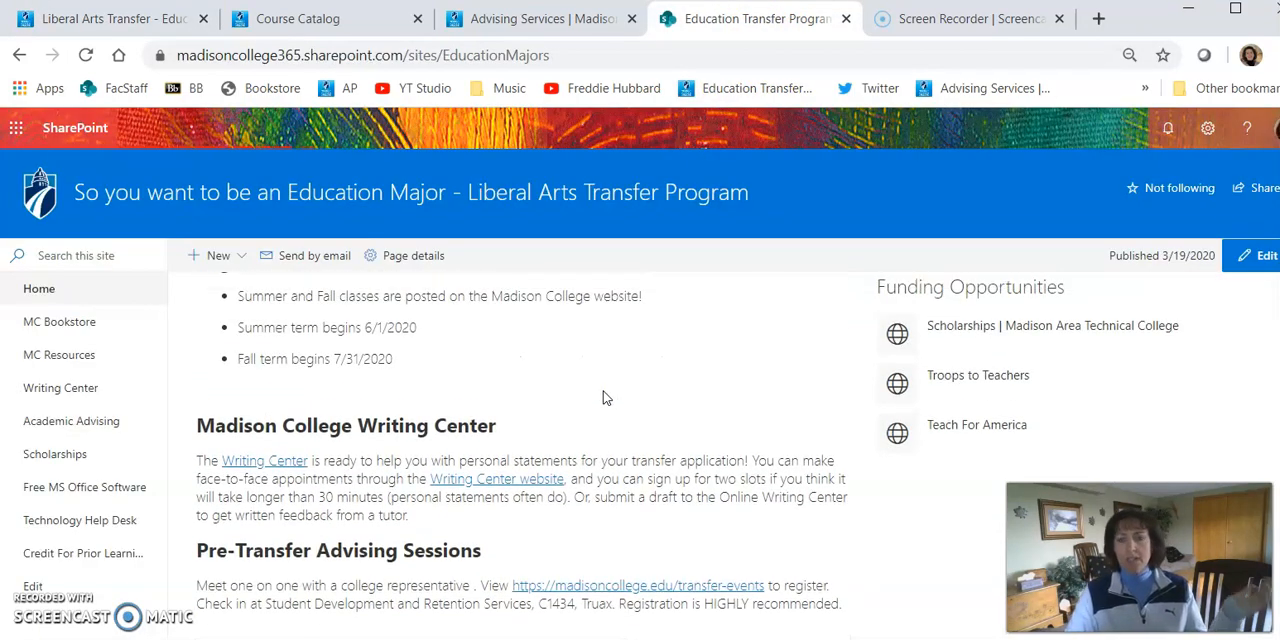